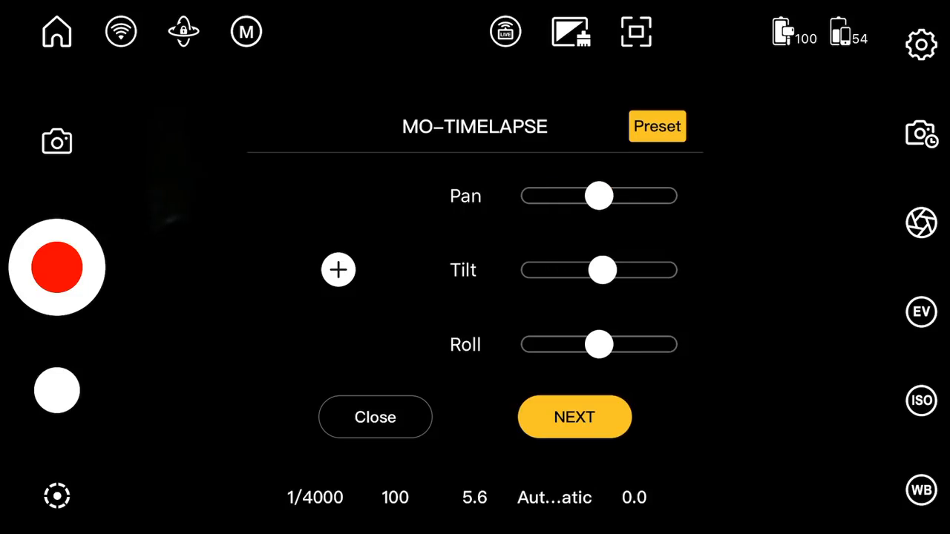
# - Save keyframe A, pan to a second position, and start an 18-second moving timelapse
pyautogui.click(339, 269)
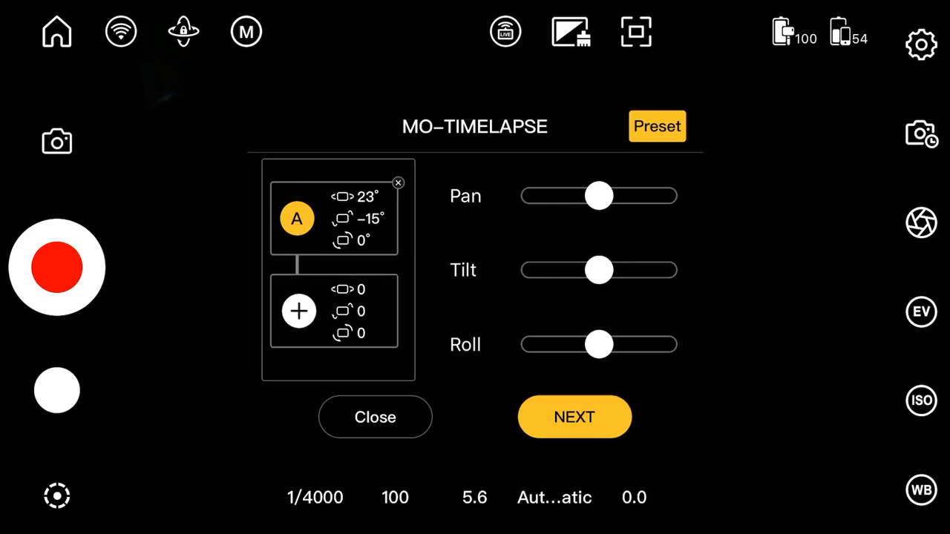
pyautogui.moveTo(599, 270); pyautogui.dragTo(649, 270)
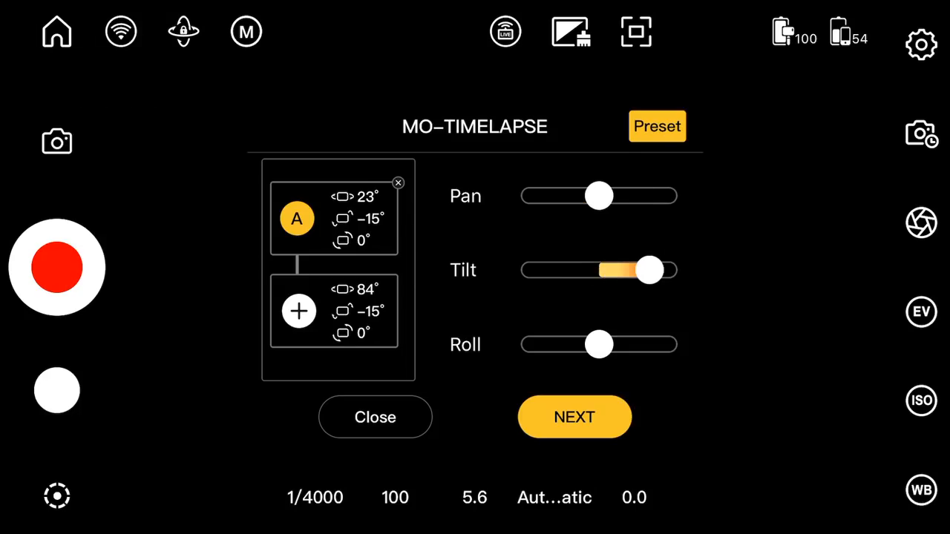
pyautogui.moveTo(649, 269); pyautogui.dragTo(600, 269)
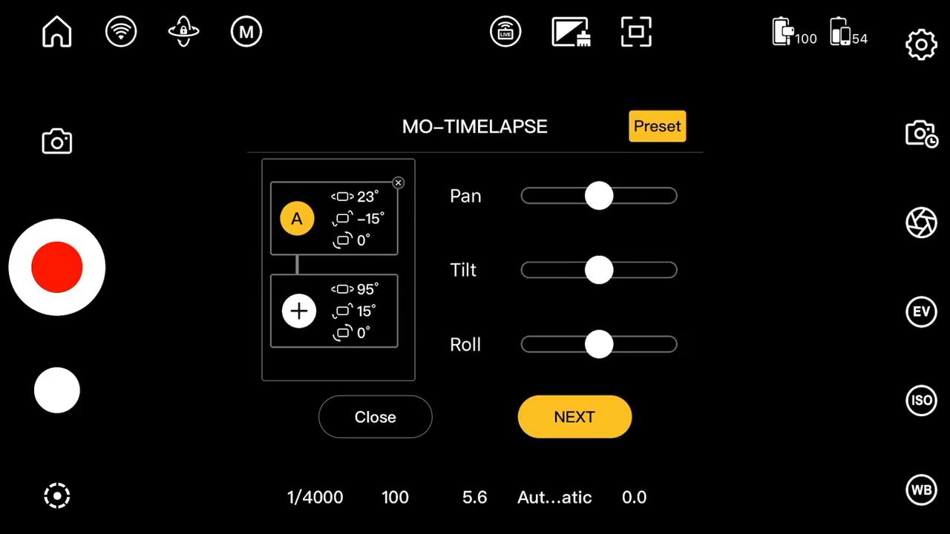
pyautogui.click(574, 416)
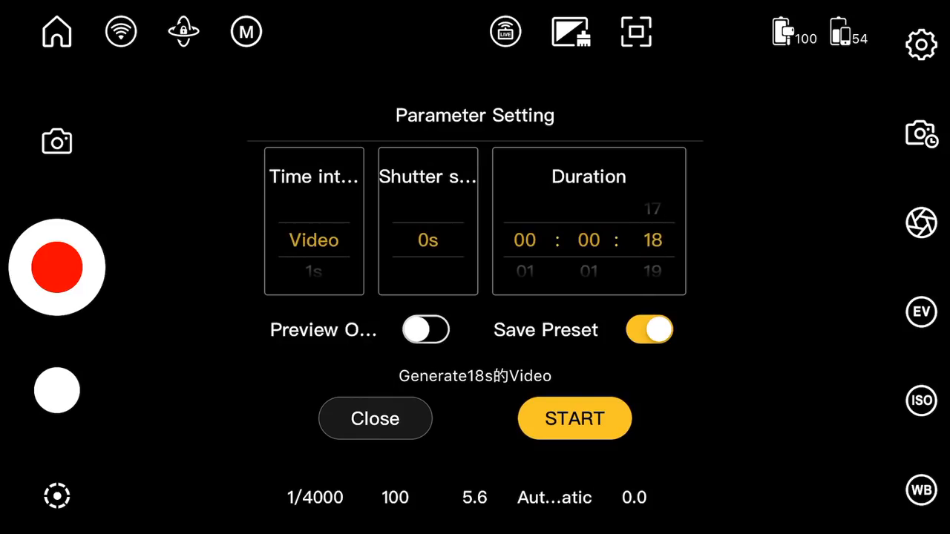
pyautogui.click(374, 418)
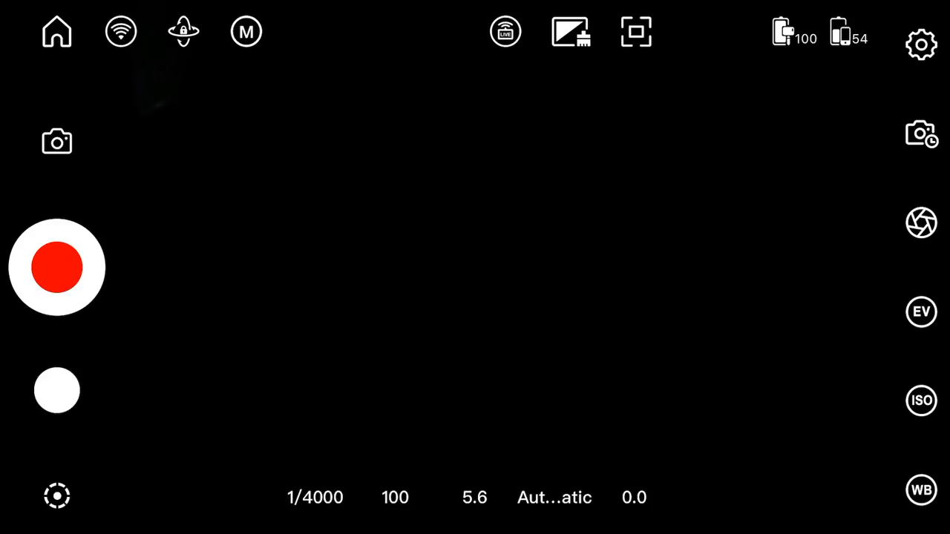